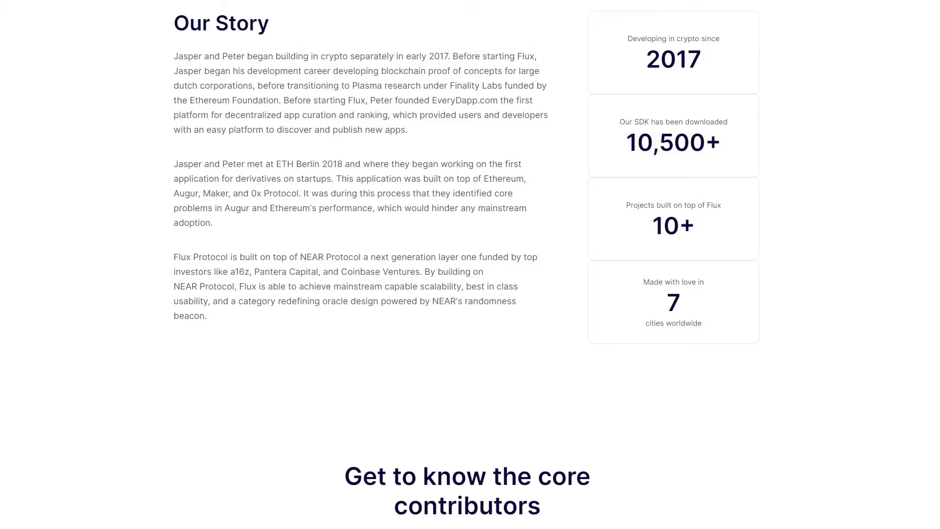
- Scroll the Flux team page through Our Story to the core contributor cards
{"action": "scroll", "scroll_direction": "down", "scroll_amount": 3}
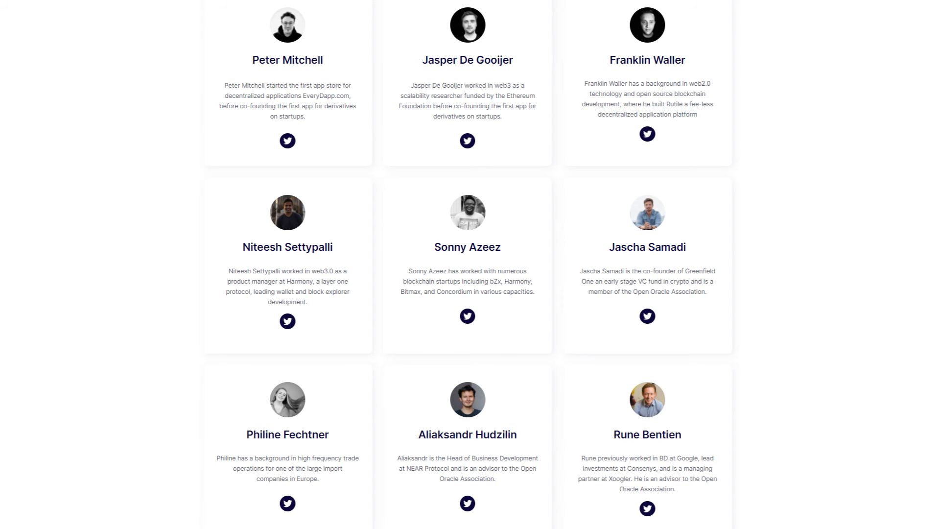
{"action": "scroll", "scroll_direction": "up", "scroll_amount": 3}
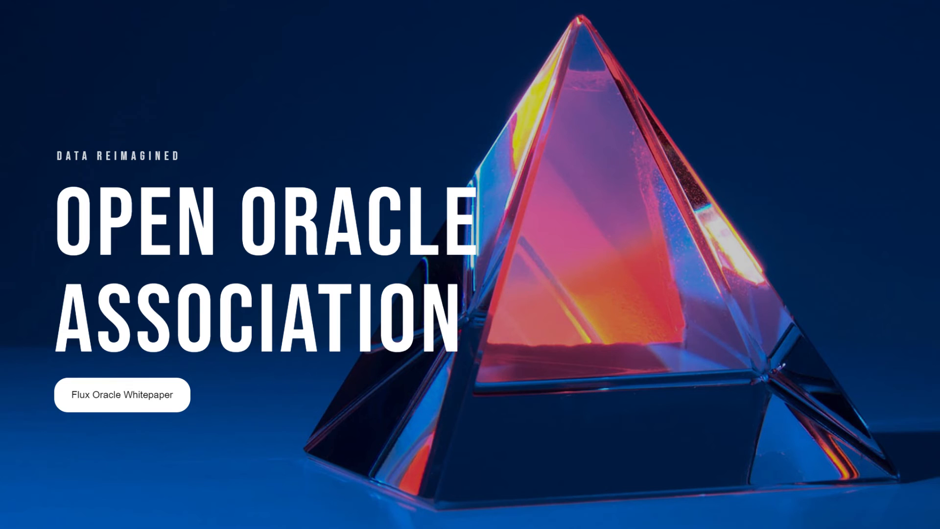
- Bring up the CoinDesk article on Flux Protocol's $10.3 million seed round
{"action": "left_click", "coordinate": [121, 395]}
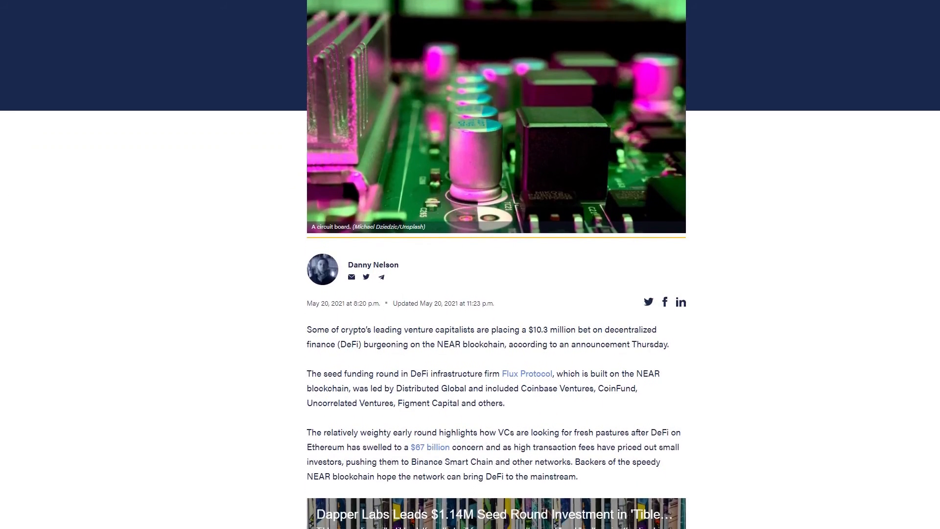
- Read down the article past the embedded video to Peter Mitchell's quote and the Flux team photo
{"action": "scroll", "scroll_direction": "down", "scroll_amount": 3}
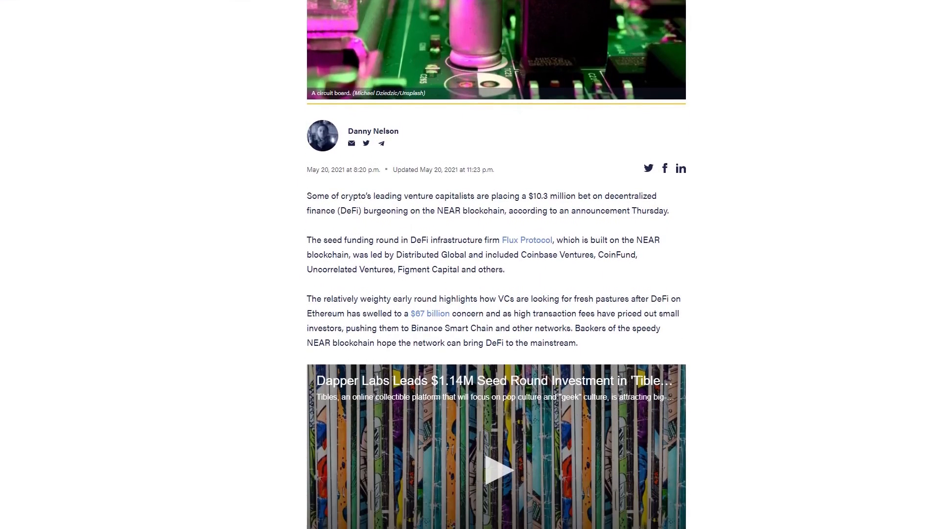
{"action": "scroll", "scroll_direction": "down", "scroll_amount": 3}
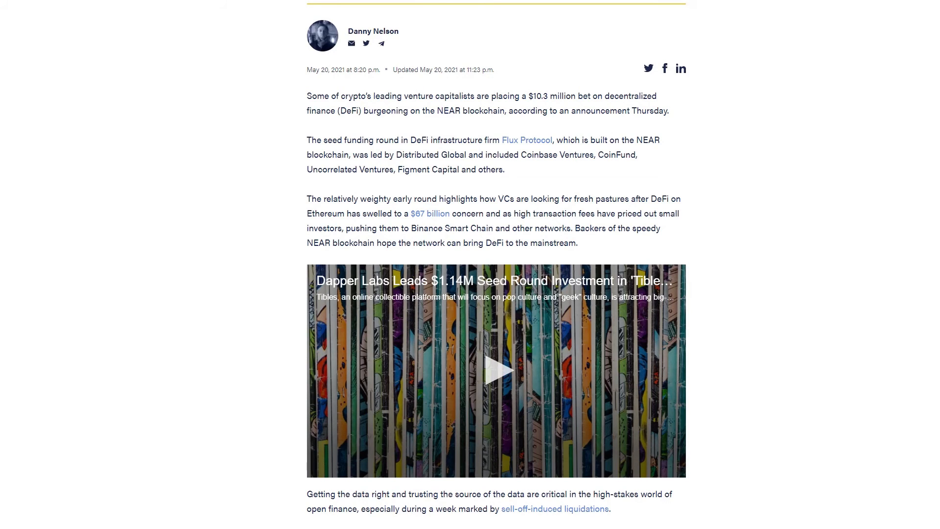
{"action": "scroll", "scroll_direction": "down", "scroll_amount": 3}
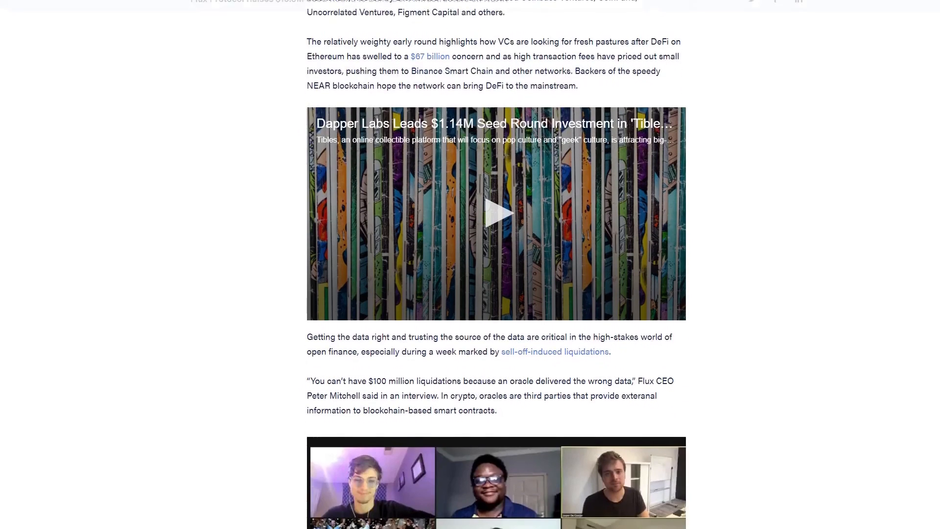
{"action": "scroll", "scroll_direction": "down", "scroll_amount": 3}
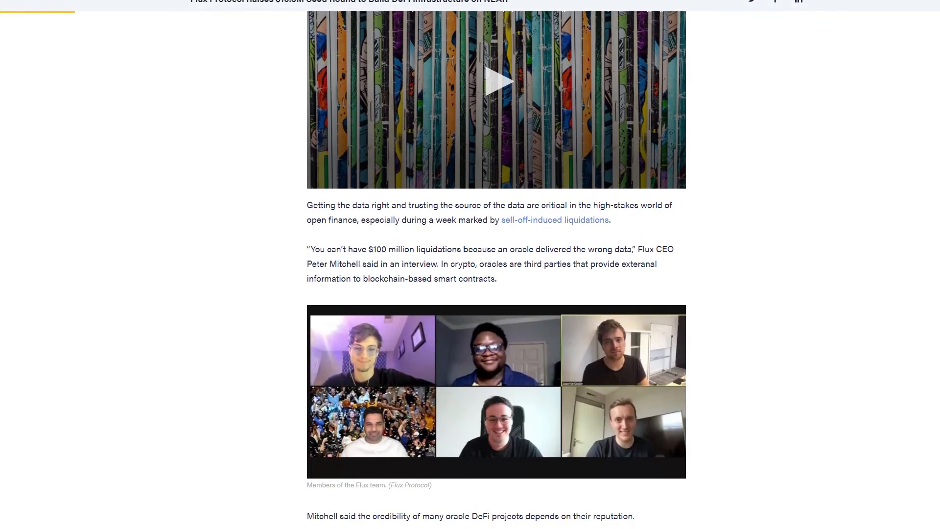